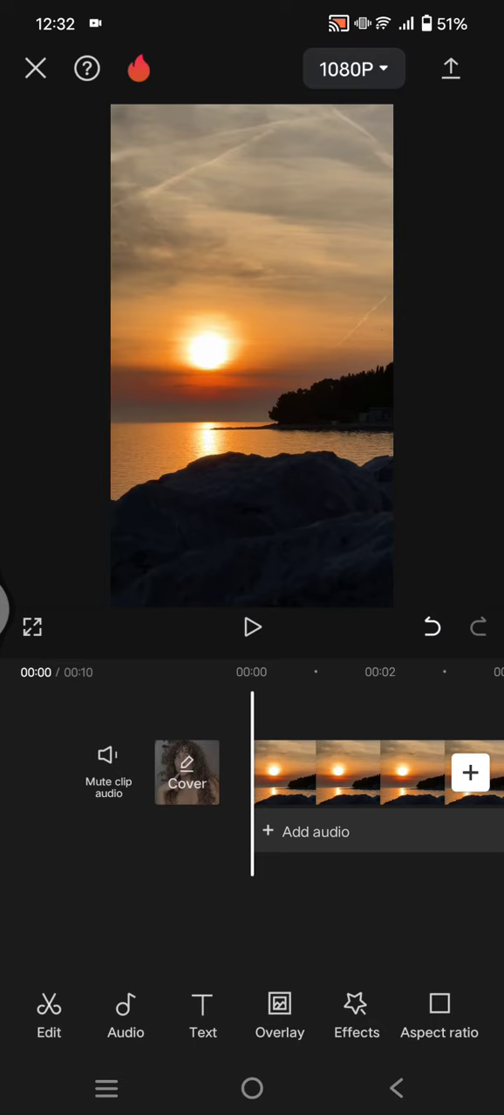
# Preview the sunset clip, then add the 12.7-second stock cloud clip as an overlay
pyautogui.click(251, 628)
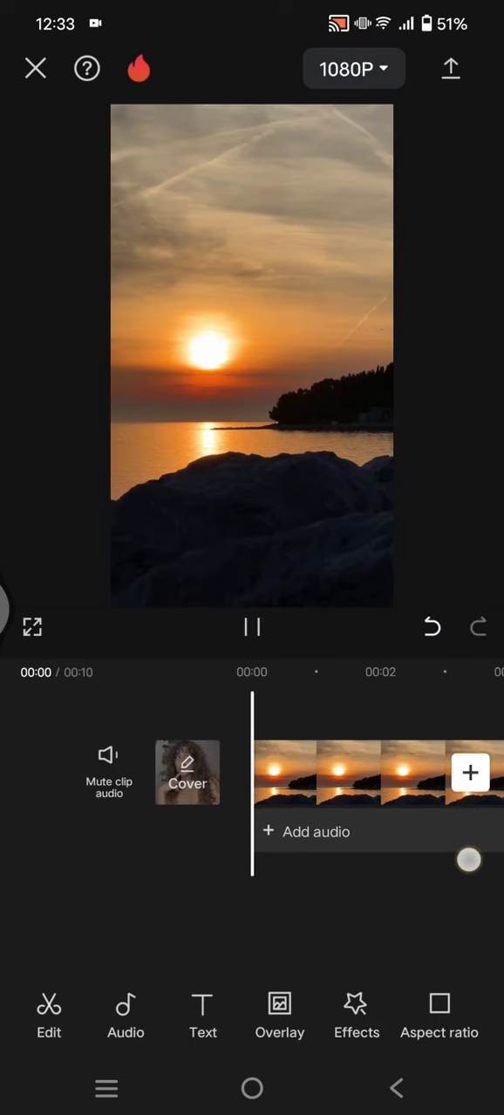
pyautogui.click(349, 773)
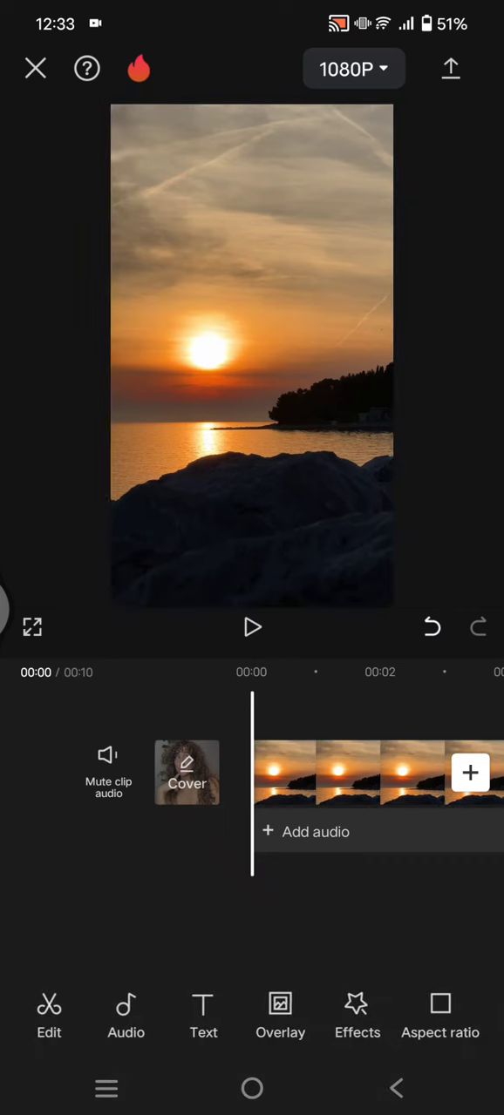
pyautogui.hscroll(-3)
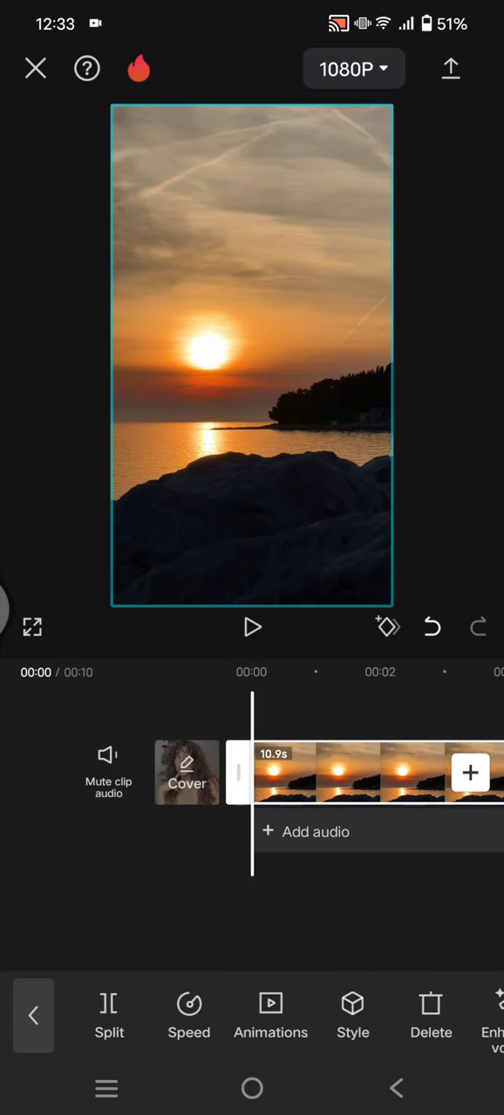
pyautogui.hscroll(3)
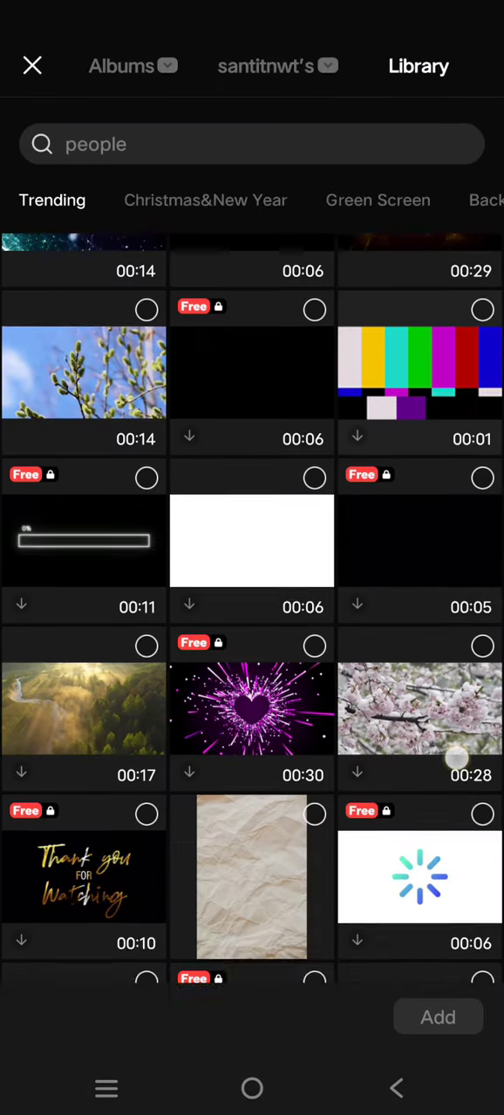
pyautogui.scroll(-3)
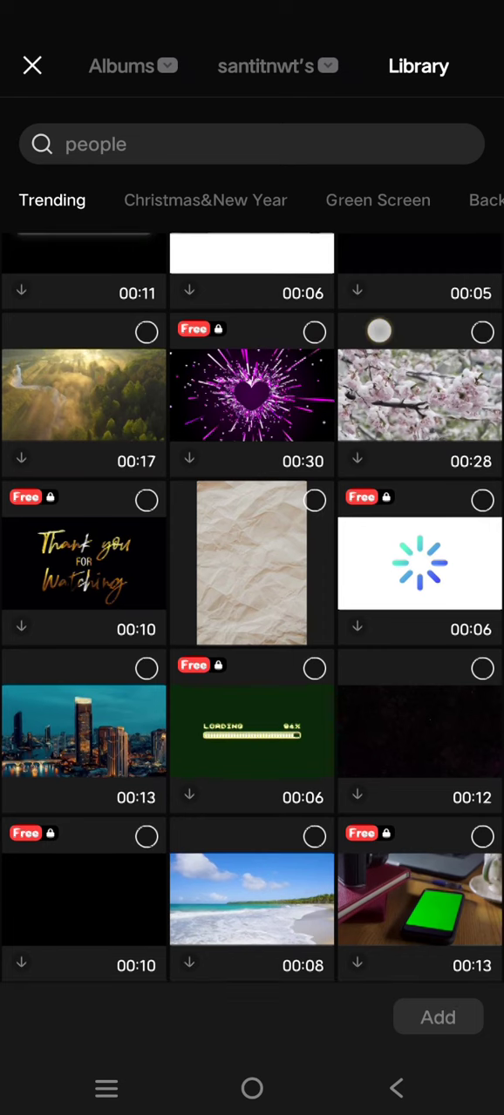
pyautogui.click(437, 1017)
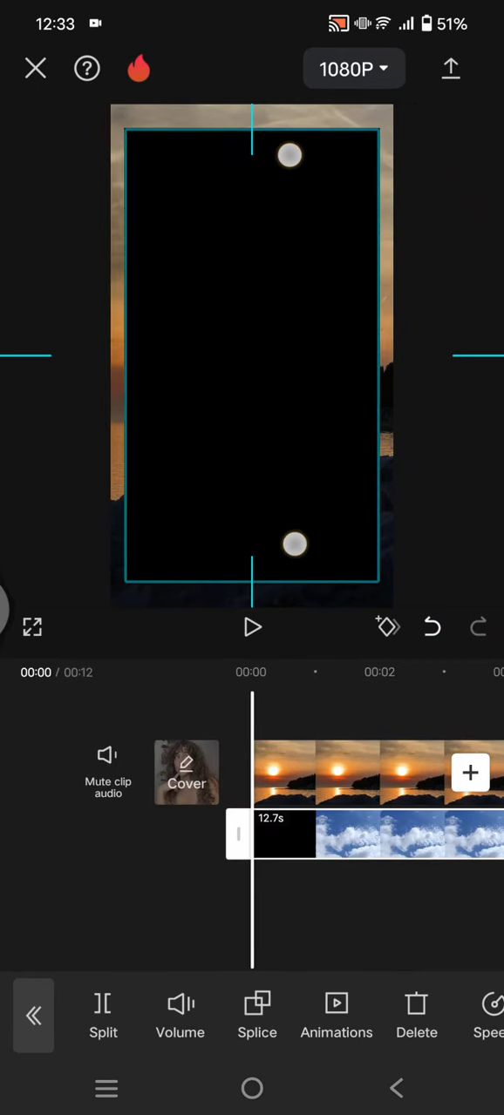
# Open the Splice blending options for the selected cloud overlay clip
pyautogui.click(256, 1015)
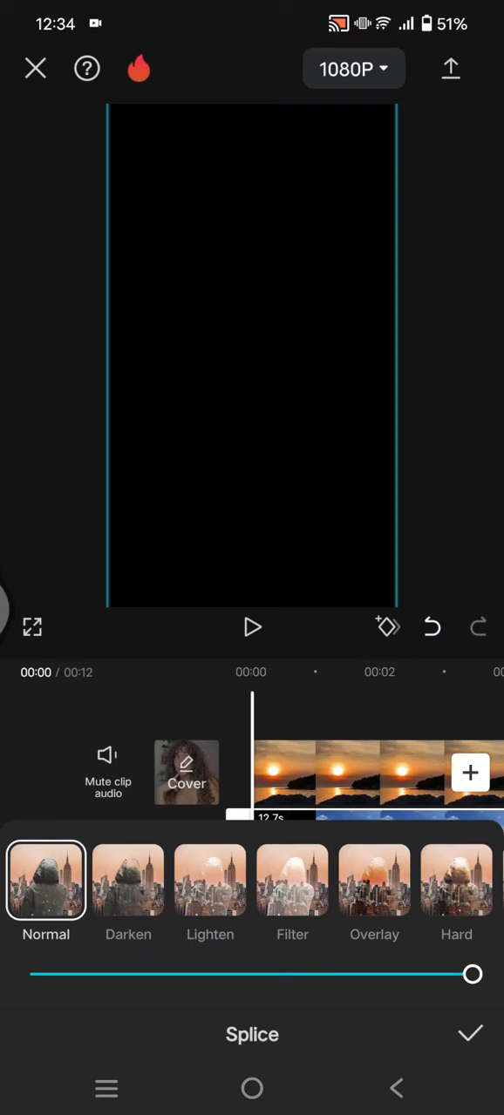
# After trying Filter and Darken, blend clouds with Overlay at about 60, confirm, and play
pyautogui.click(374, 880)
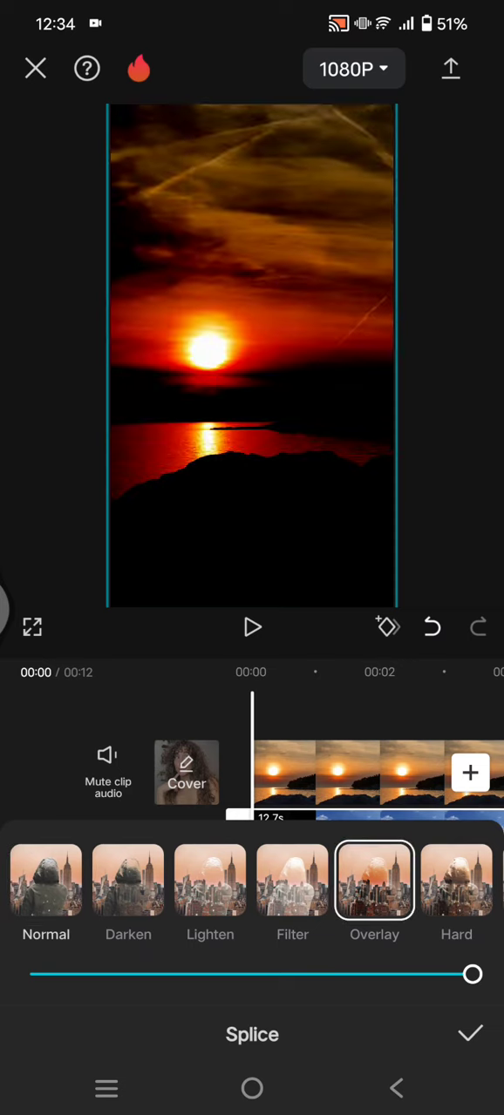
pyautogui.moveTo(472, 974); pyautogui.dragTo(285, 973)
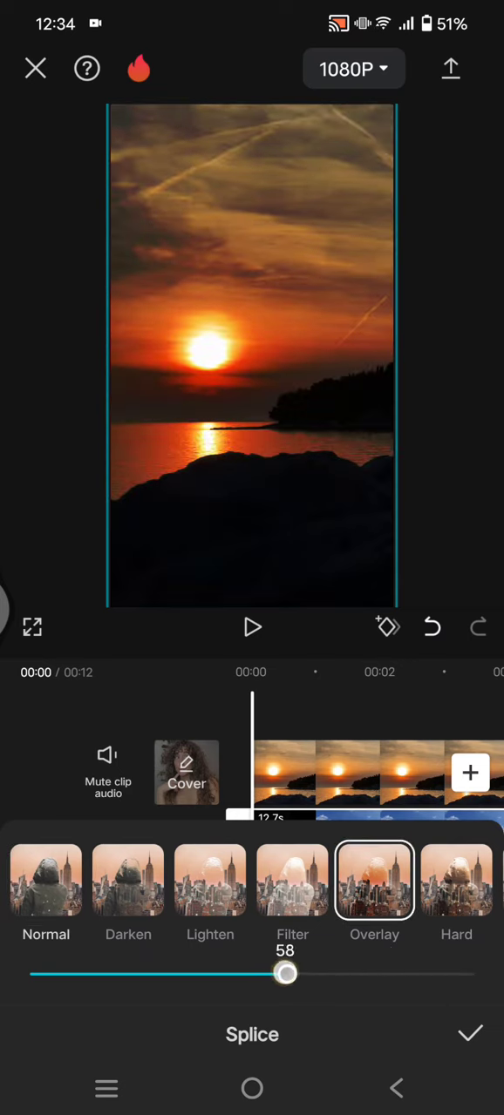
pyautogui.click(292, 880)
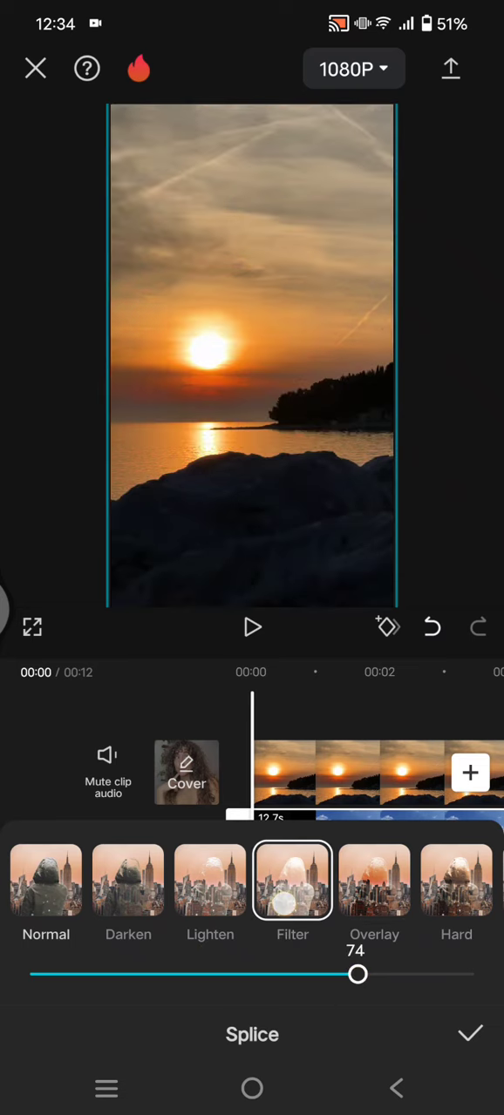
pyautogui.click(128, 879)
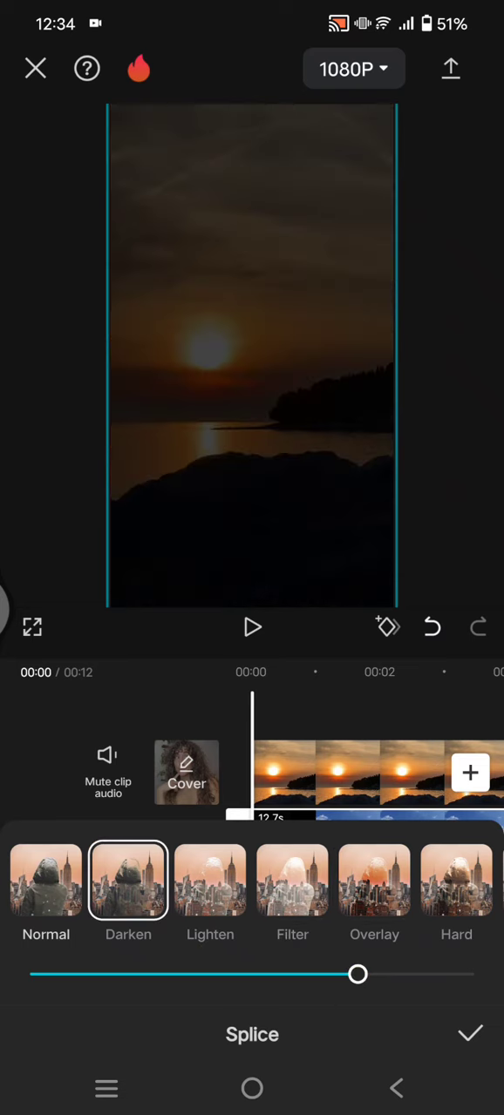
pyautogui.click(374, 881)
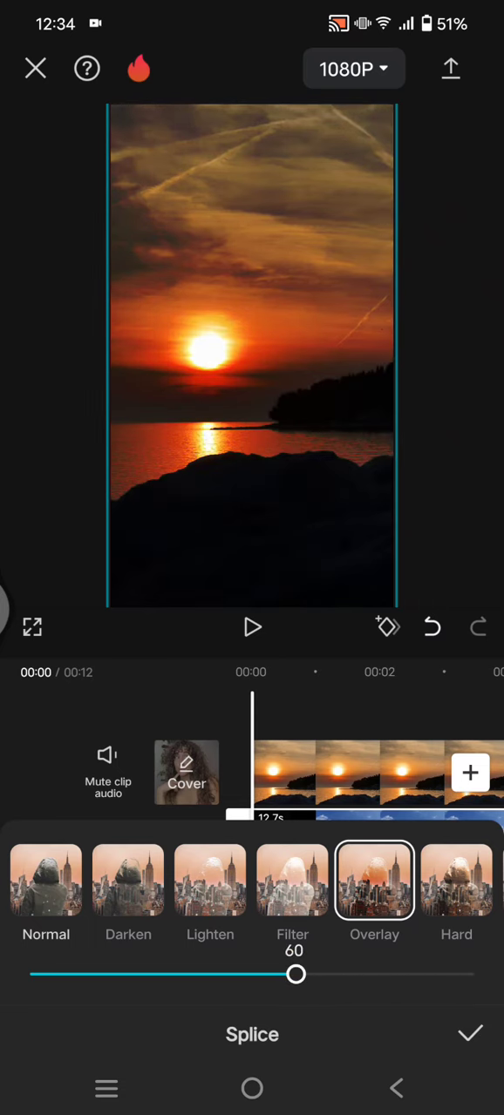
pyautogui.click(468, 1034)
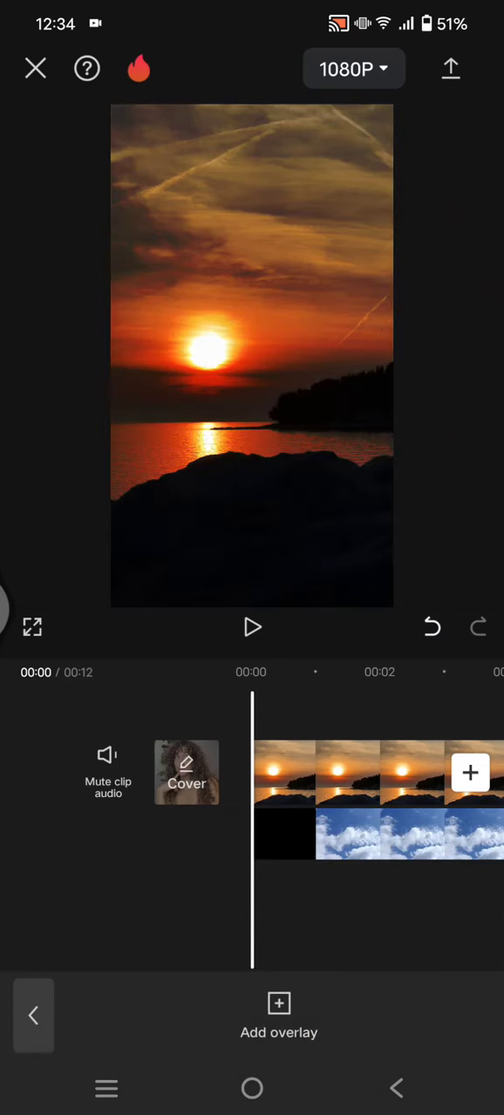
pyautogui.click(252, 628)
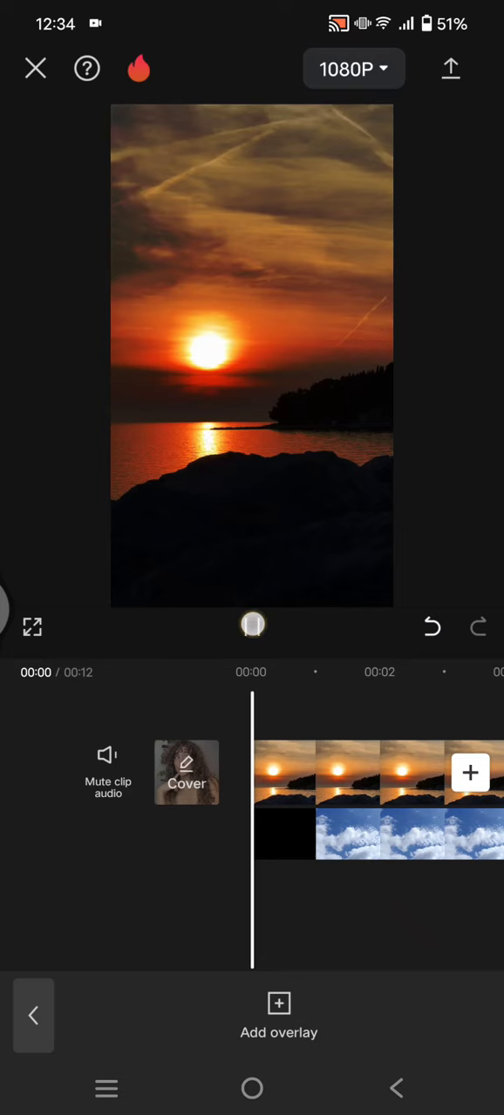
pyautogui.click(252, 627)
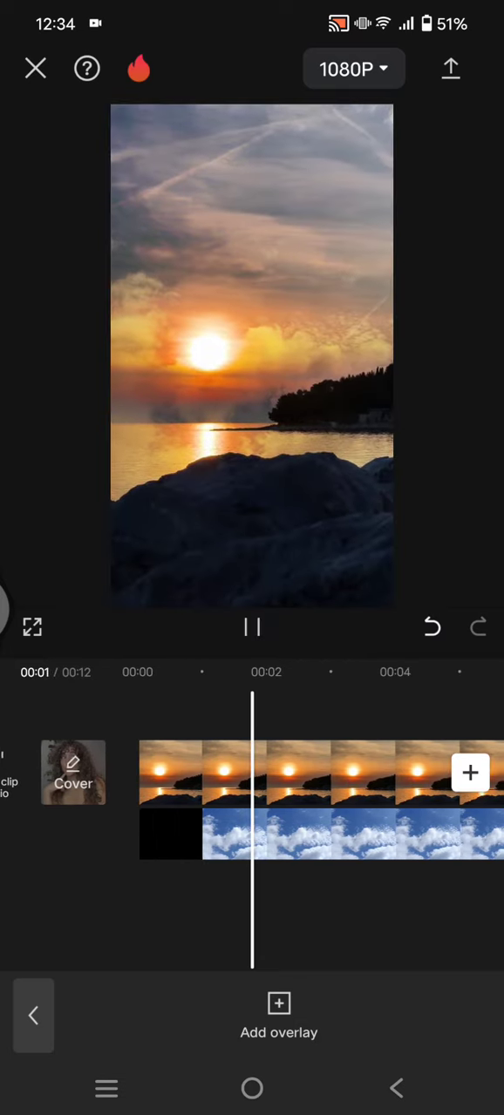